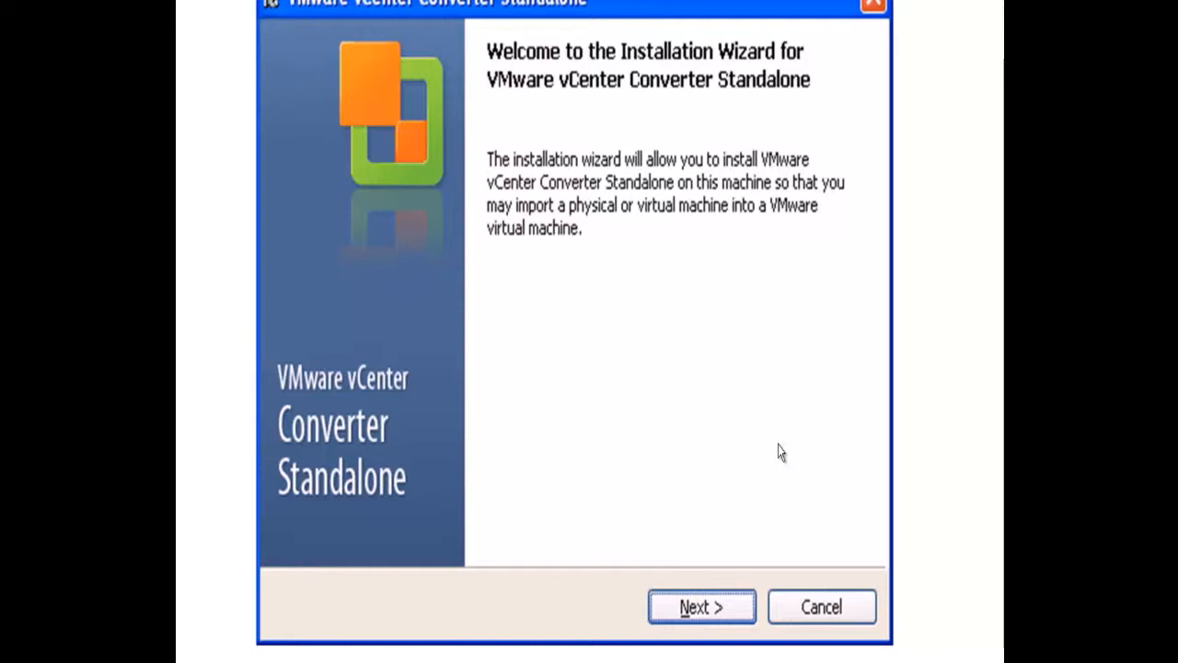
Accept the license, keep the default folder, choose Local installation and run the install
{"action": "left_click", "coordinate": [700, 607]}
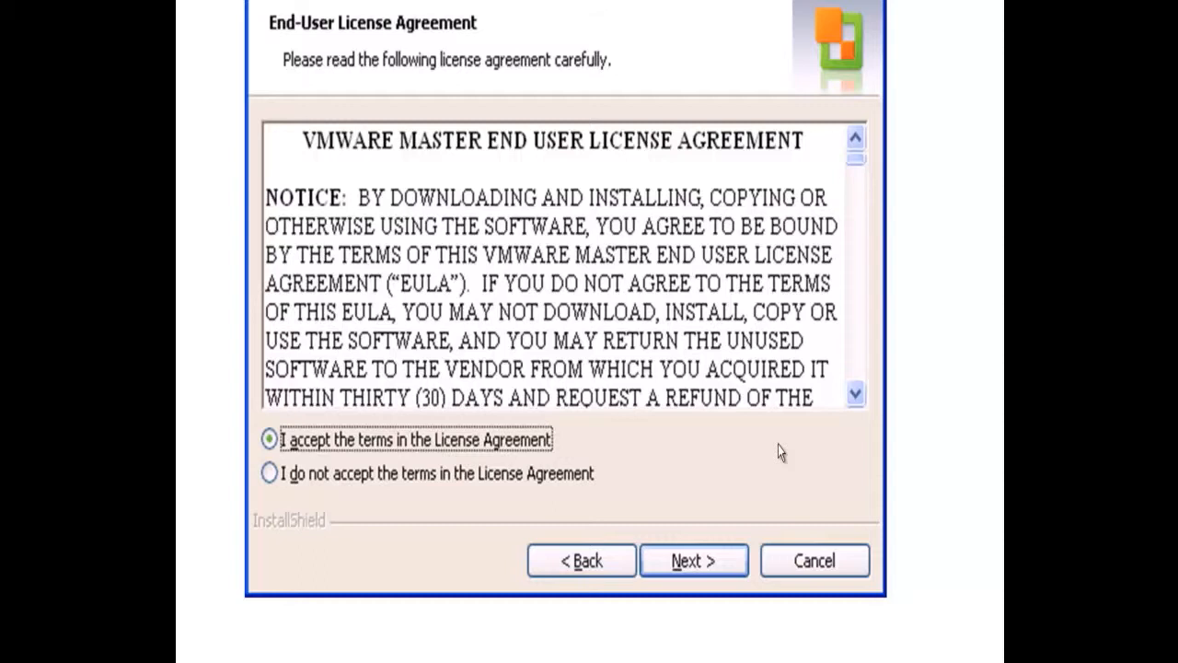
{"action": "left_click", "coordinate": [693, 559]}
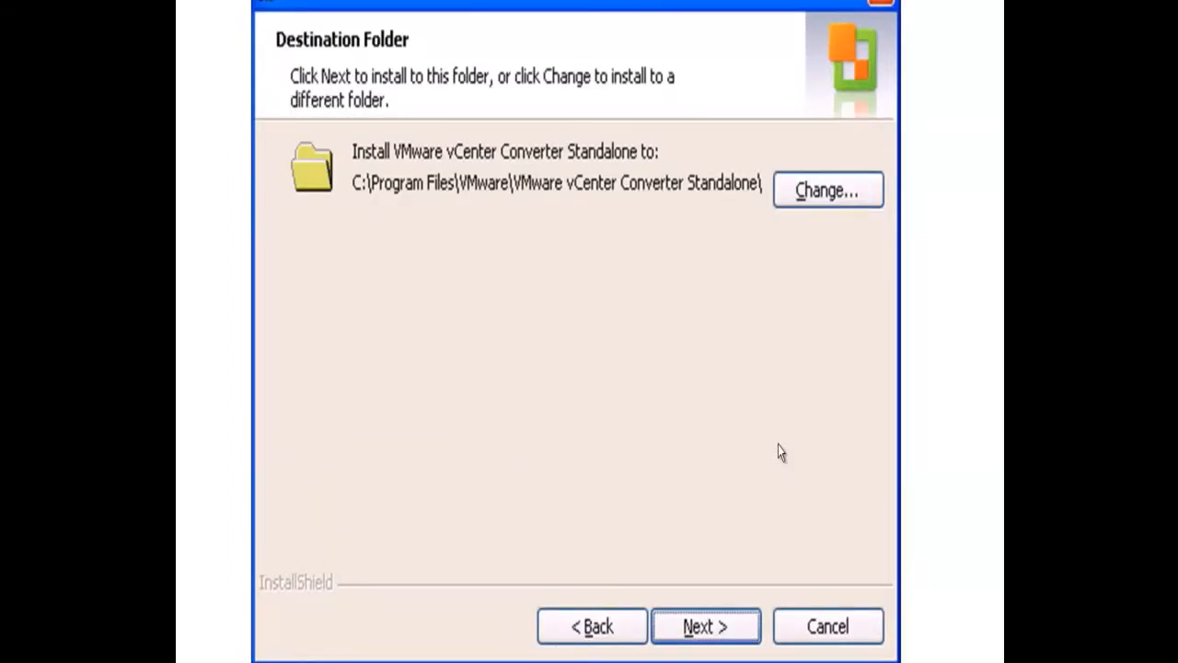
{"action": "left_click", "coordinate": [703, 626]}
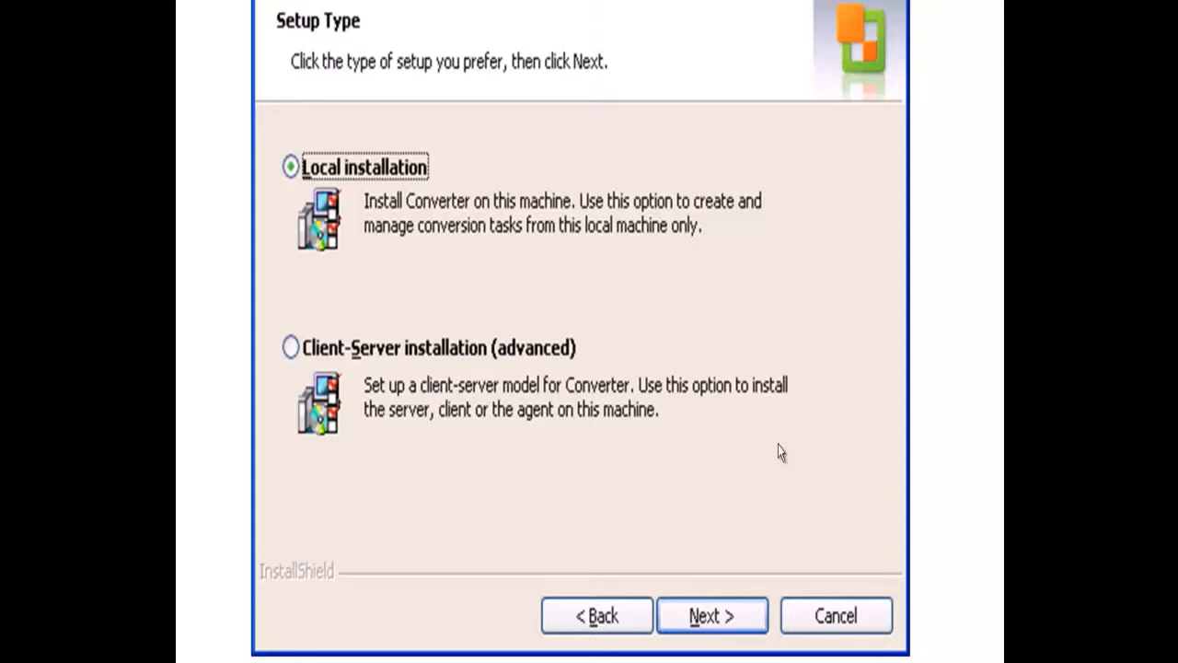
{"action": "left_click", "coordinate": [710, 615]}
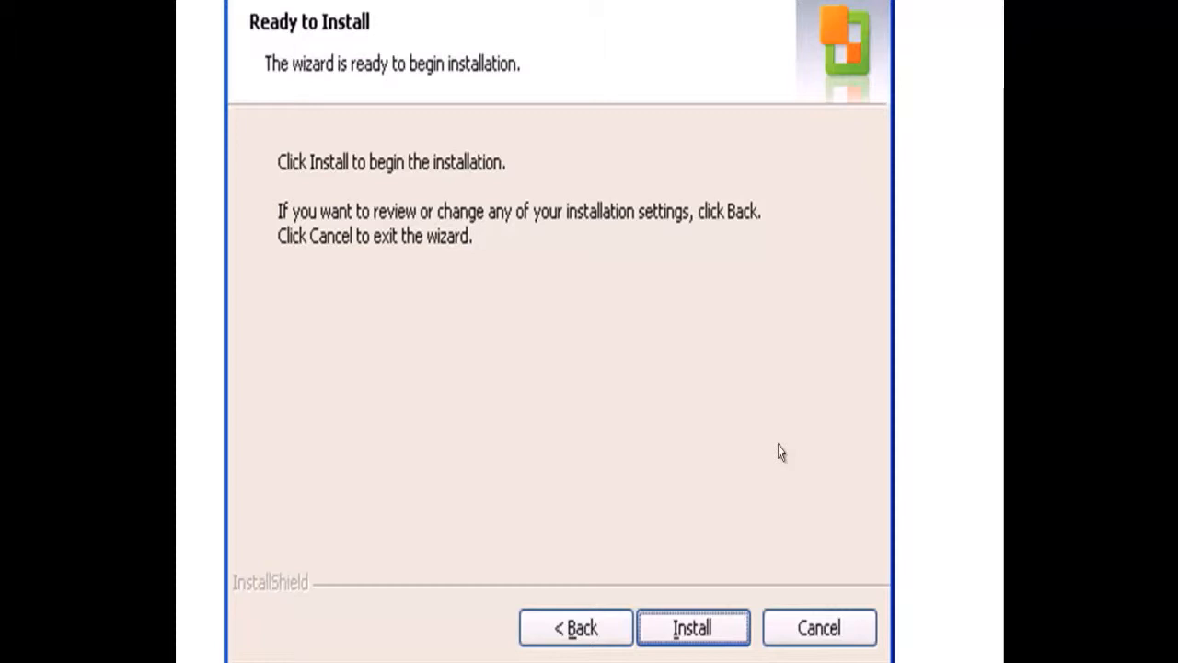
{"action": "left_click", "coordinate": [692, 626]}
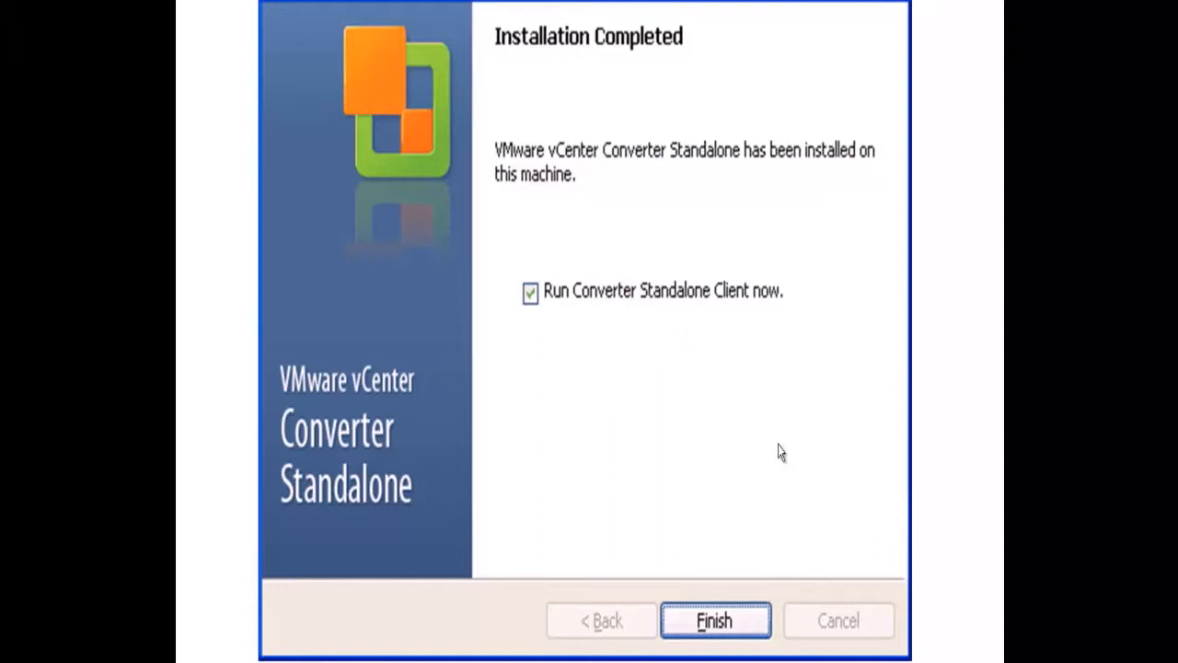
Finish the installer to launch the client and begin a new Convert Machine job
{"action": "left_click", "coordinate": [715, 619]}
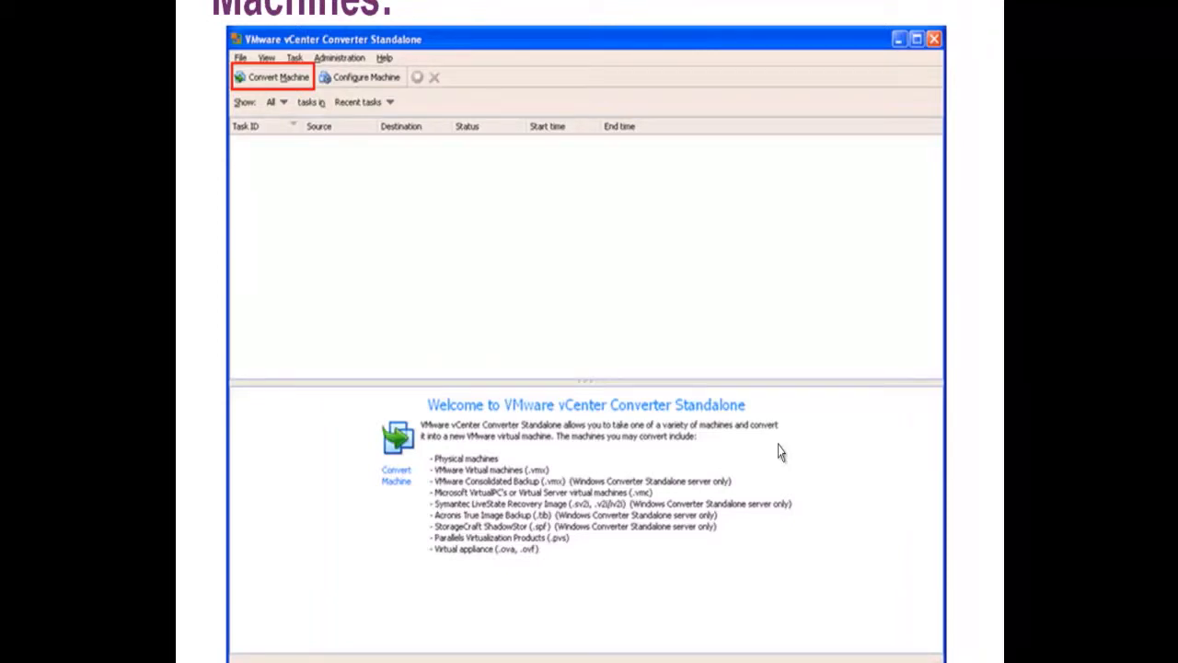
{"action": "left_click", "coordinate": [270, 77]}
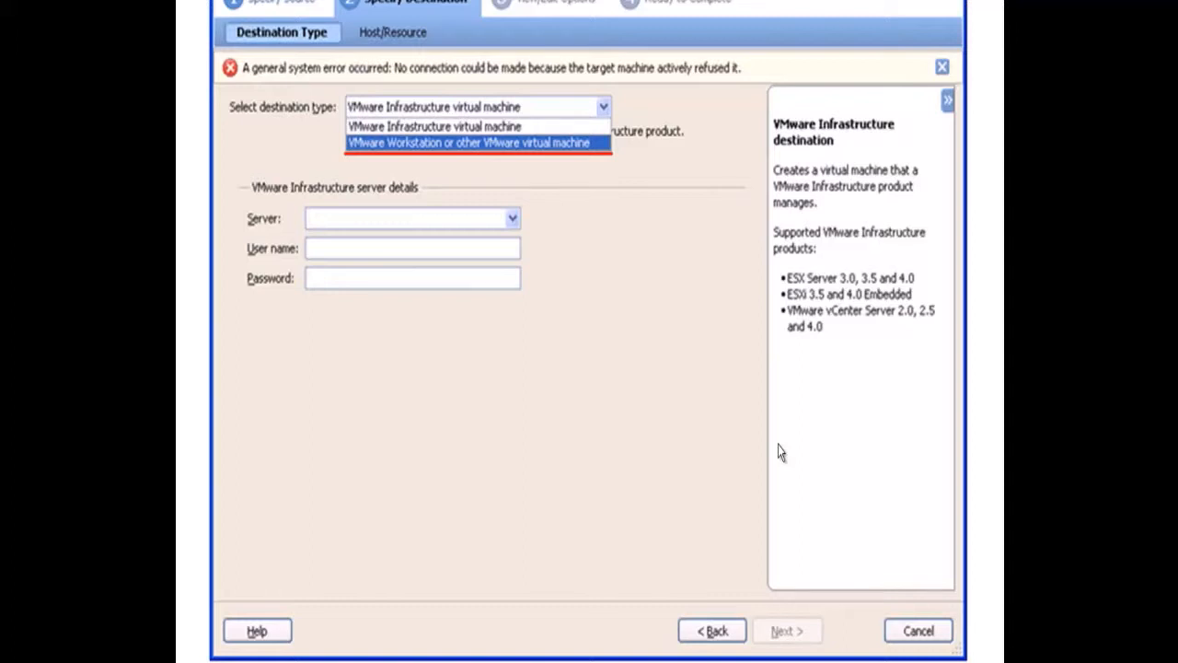
Target a VMware Server 2.x VM named lab-rami in C:\Converted_Image and continue to options
{"action": "left_click", "coordinate": [475, 142]}
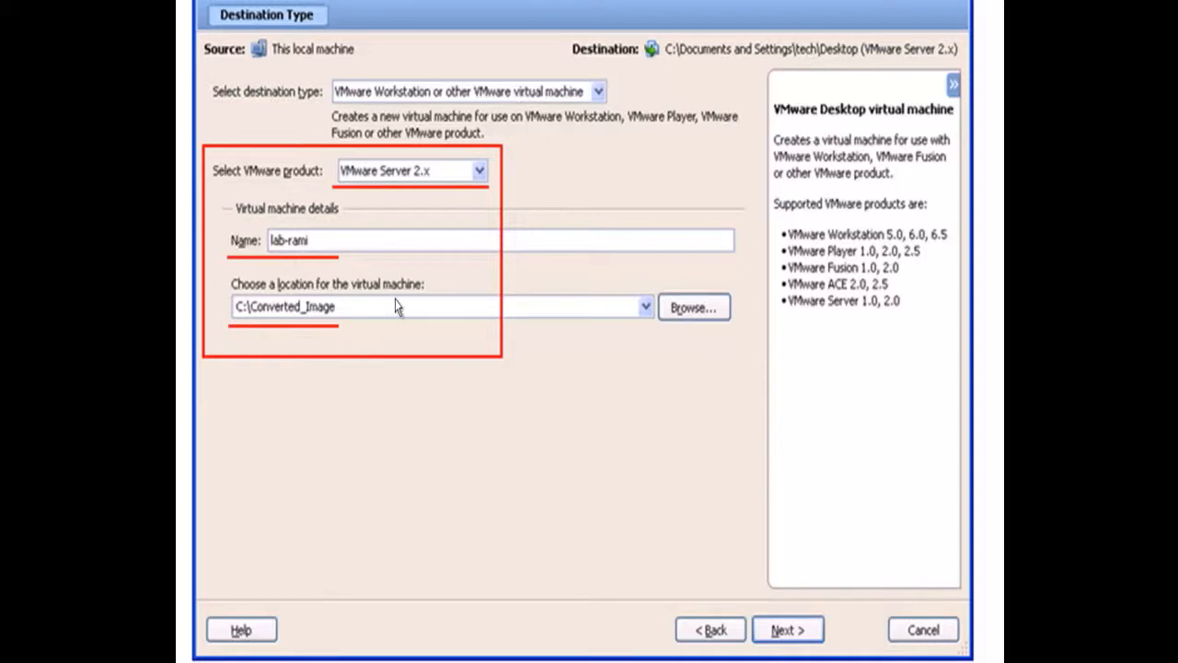
{"action": "mouse_move", "coordinate": [304, 256]}
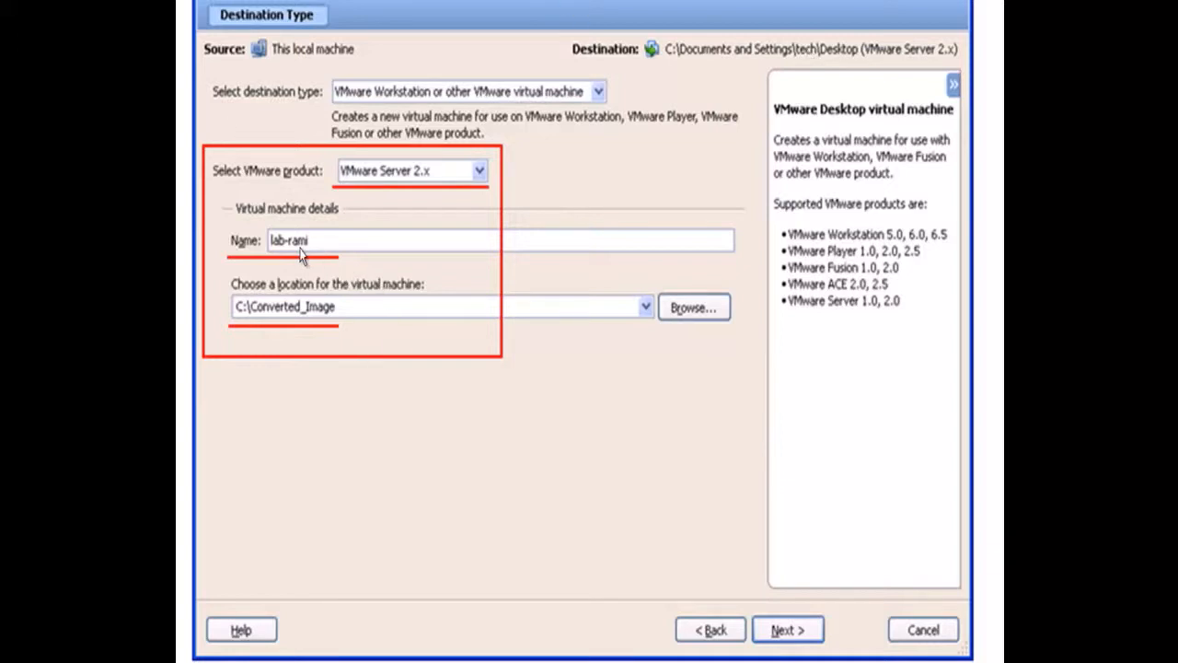
{"action": "mouse_move", "coordinate": [361, 188]}
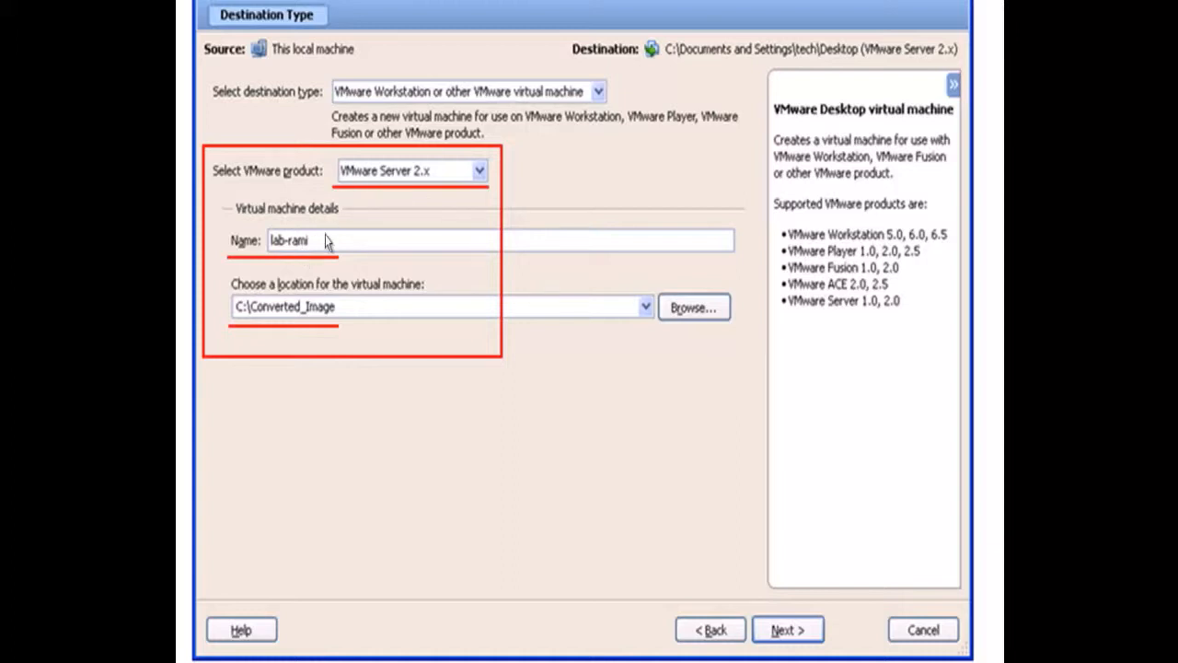
{"action": "mouse_move", "coordinate": [296, 320]}
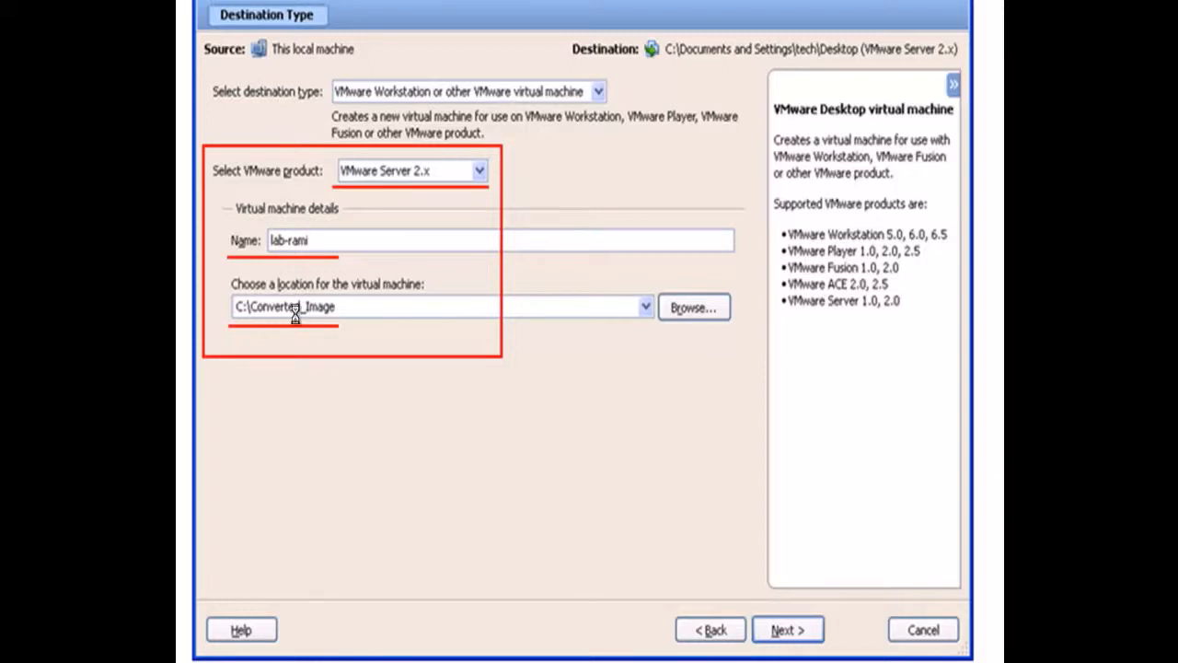
{"action": "left_click", "coordinate": [785, 630]}
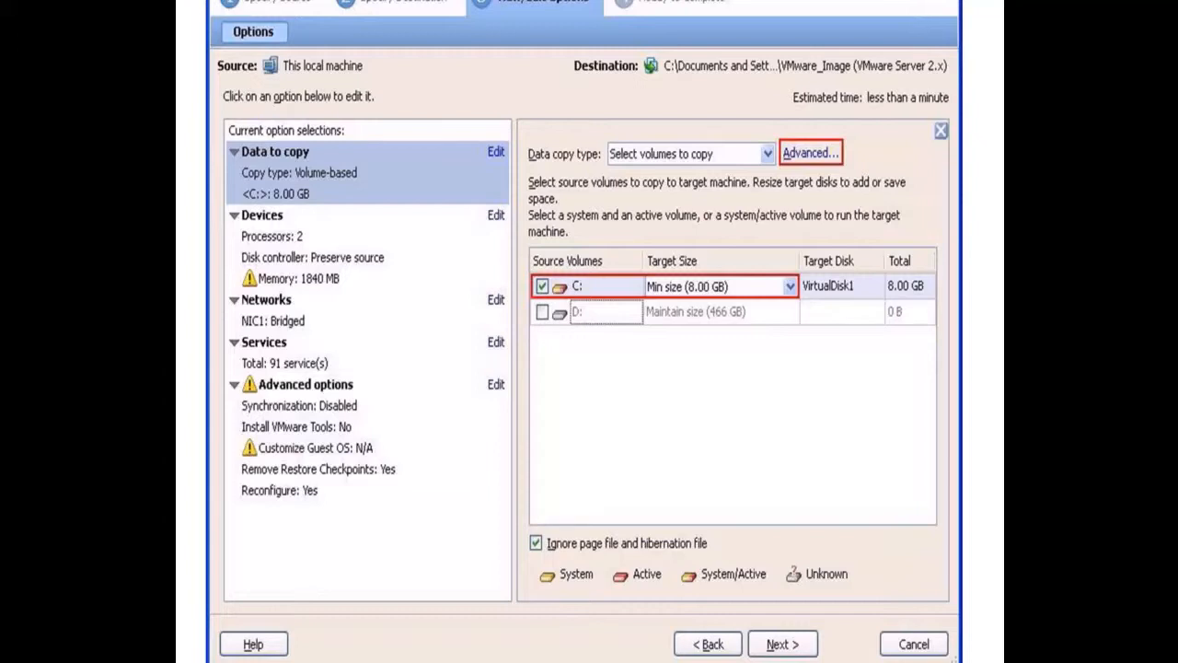
Set VirtualDisk1 to 2 GB Split pre-allocated in the advanced target layout, then move to Devices
{"action": "left_click", "coordinate": [810, 151]}
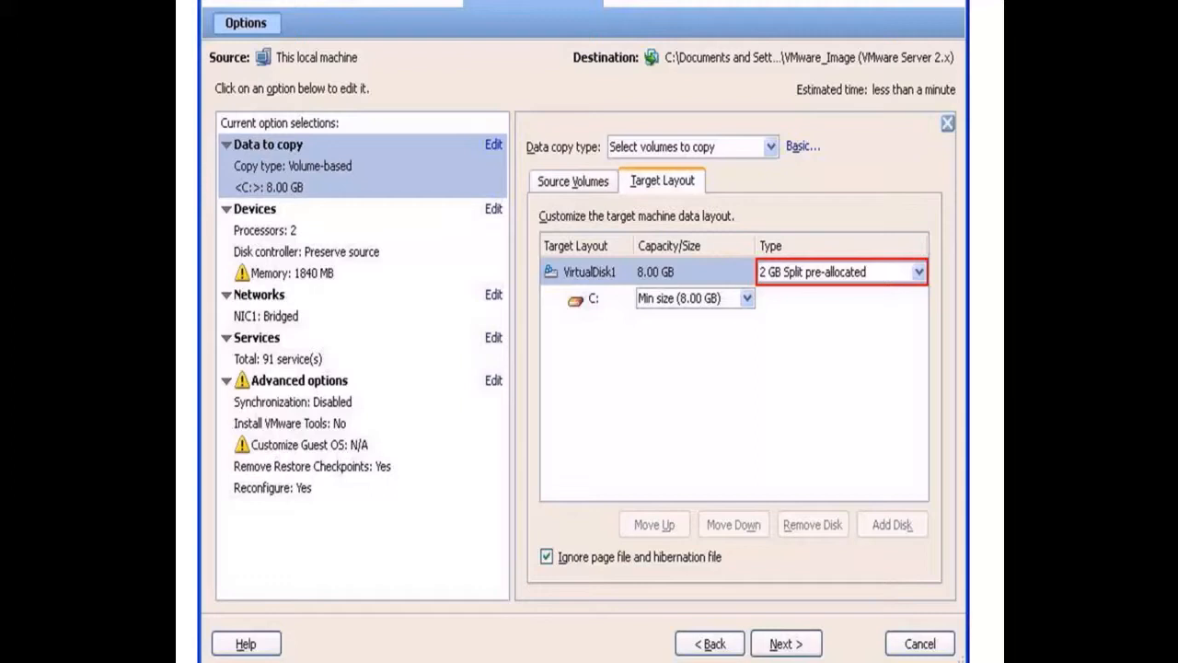
{"action": "left_click", "coordinate": [493, 208]}
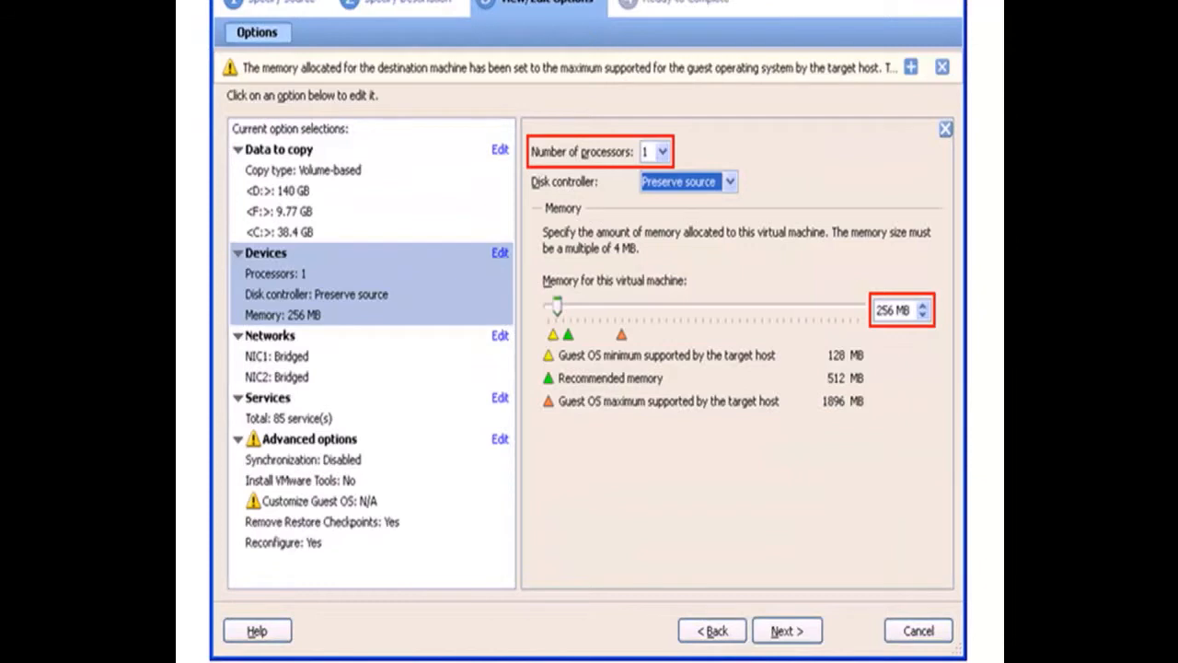